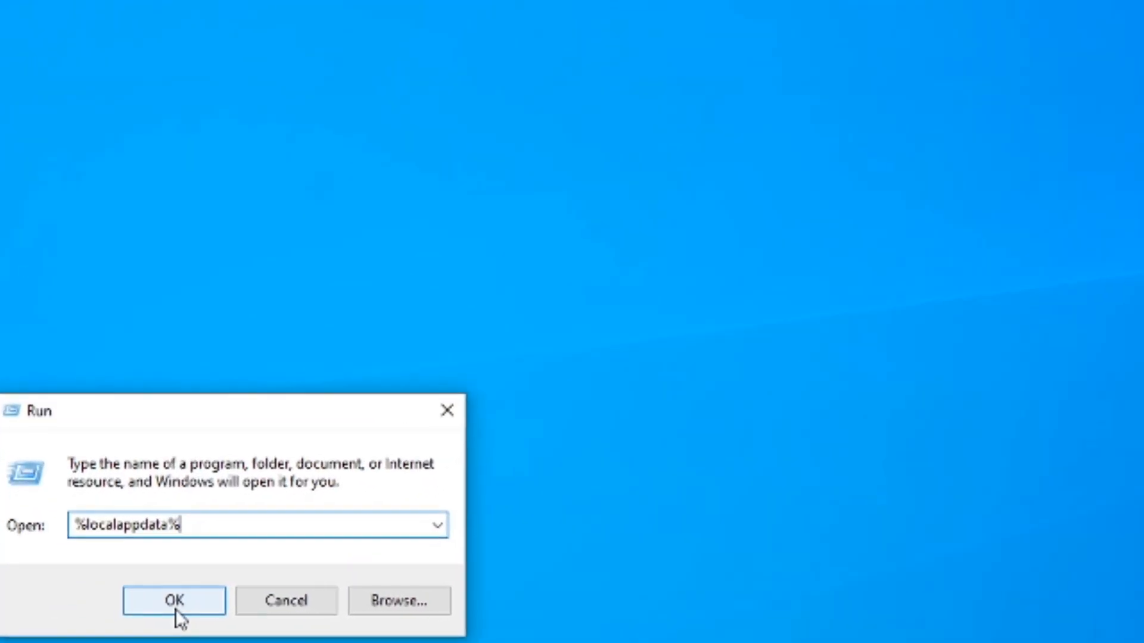
# Open GameUserSettings from the FortniteGame WindowsClient config folder in Notepad.
pyautogui.click(173, 601)
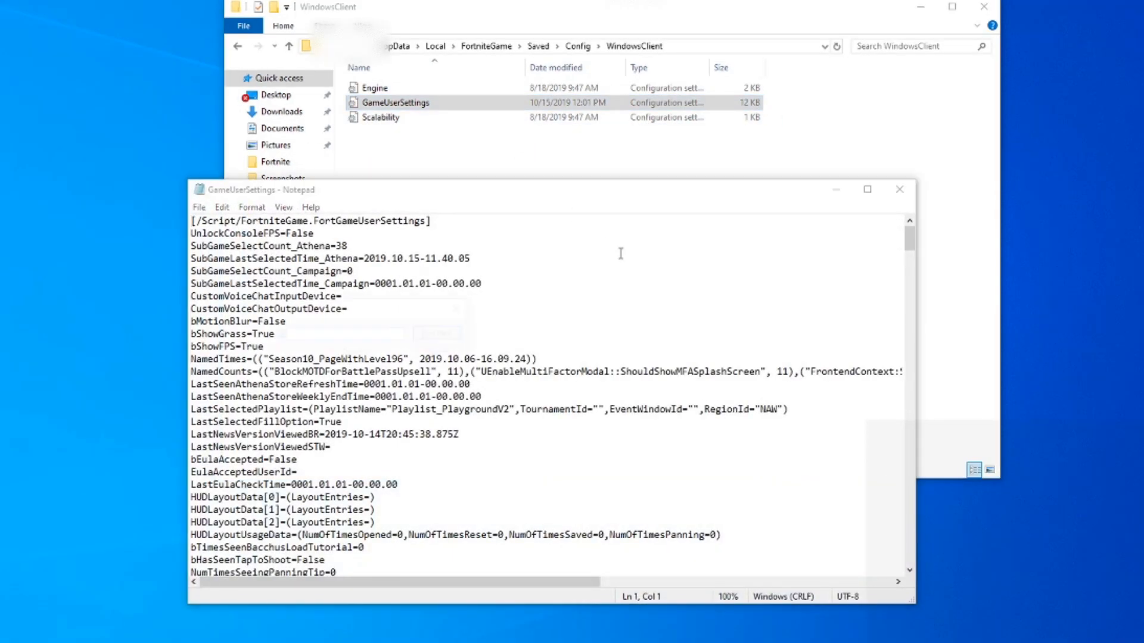
# Search for "bd" to reach the bDisableMouseAcceleration line and place the cursor after its equals sign.
pyautogui.click(441, 334)
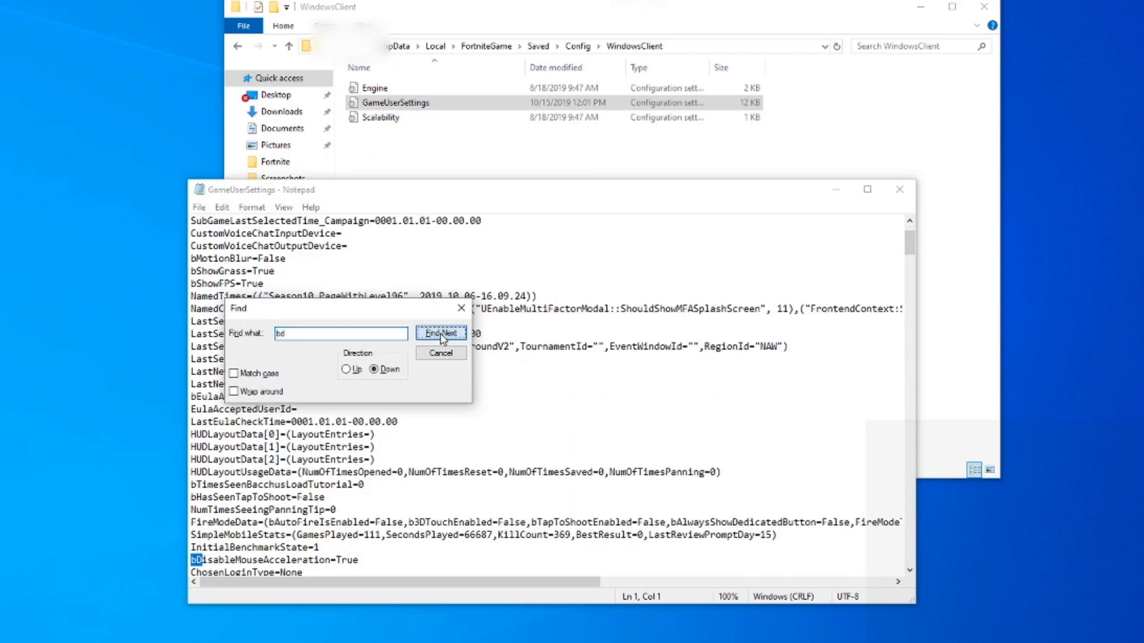
pyautogui.click(441, 333)
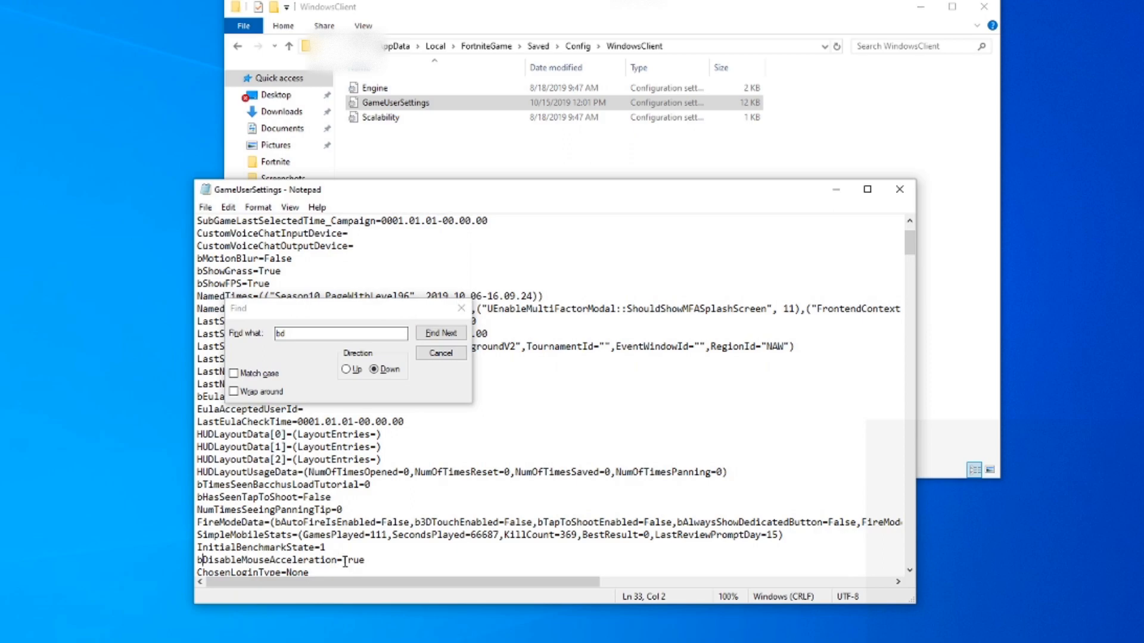
pyautogui.click(441, 333)
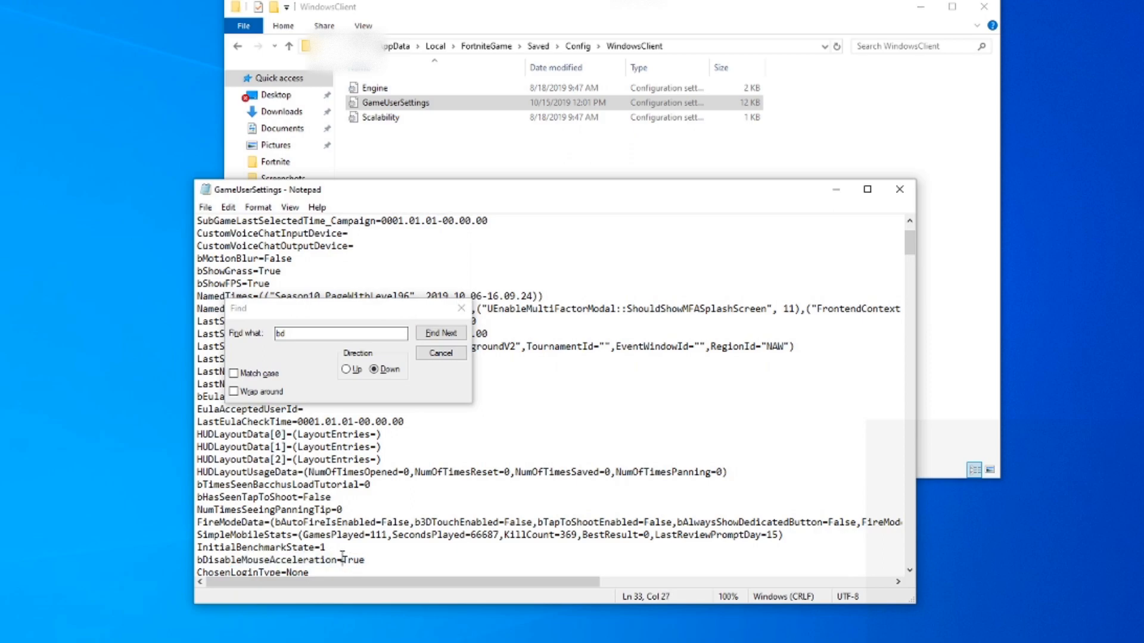
pyautogui.click(440, 333)
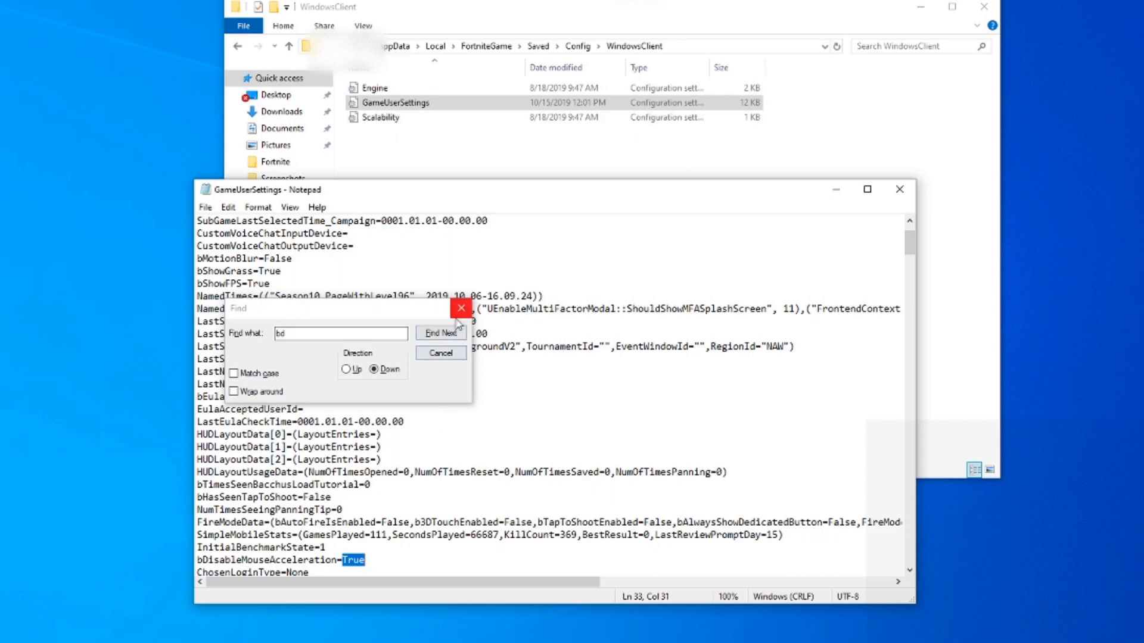
pyautogui.click(205, 207)
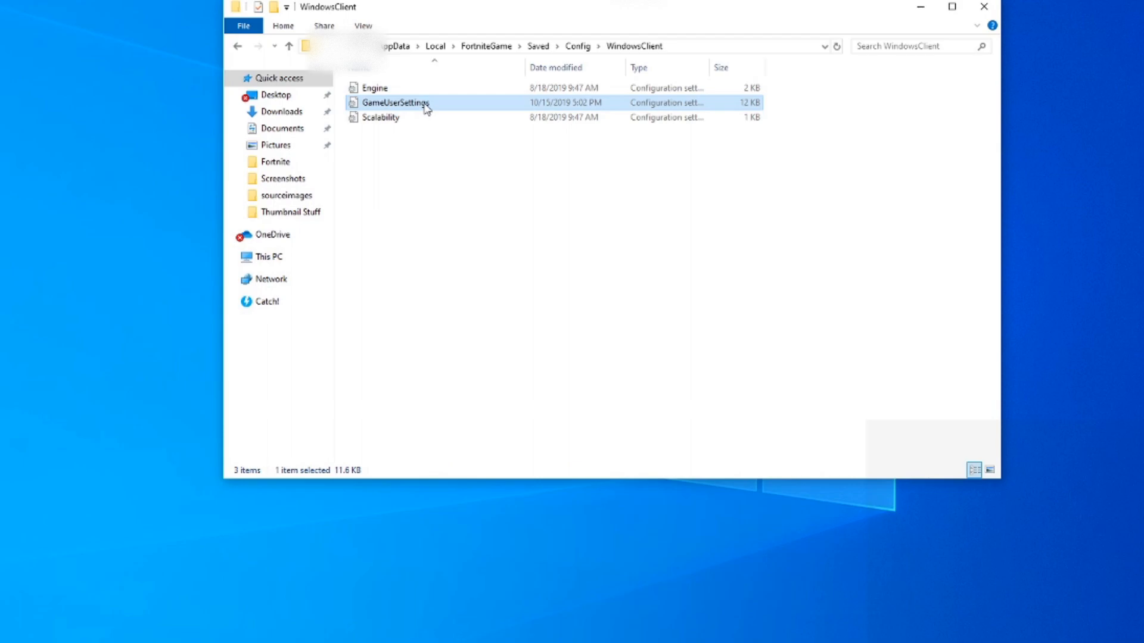
# View the GameUserSettings file's Properties in File Explorer.
pyautogui.rightClick(423, 113)
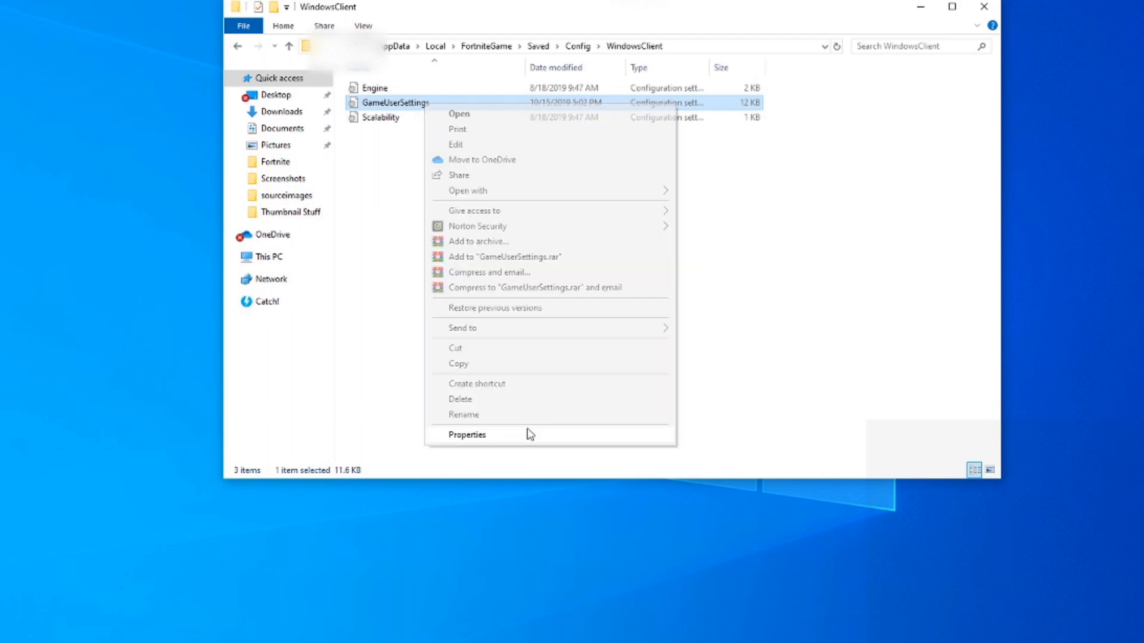
pyautogui.click(467, 435)
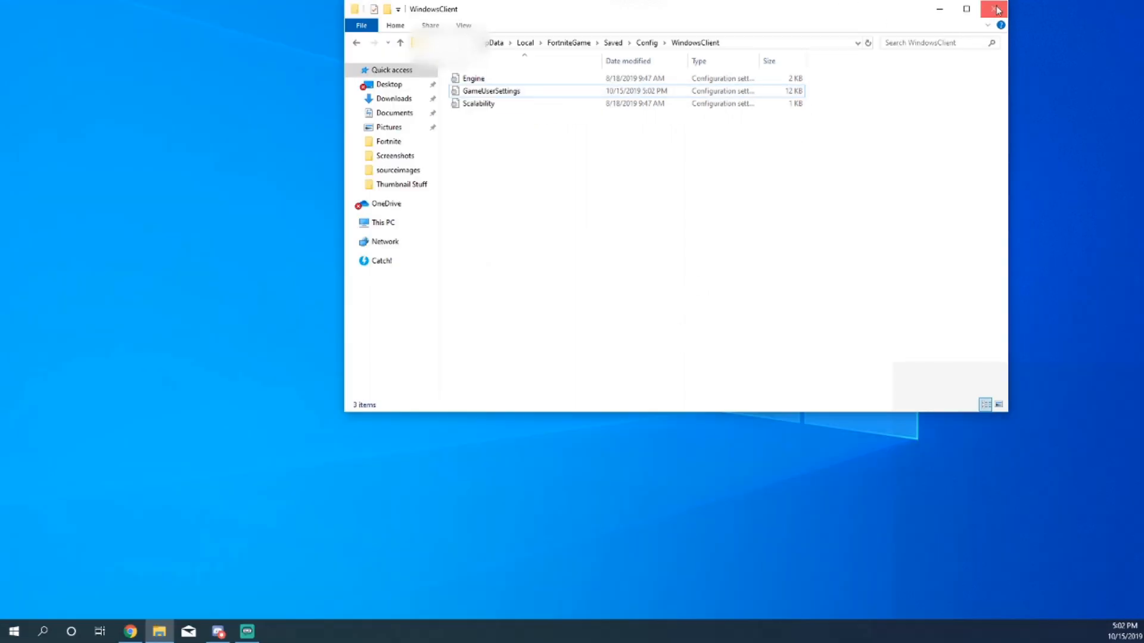
pyautogui.moveTo(993, 10)
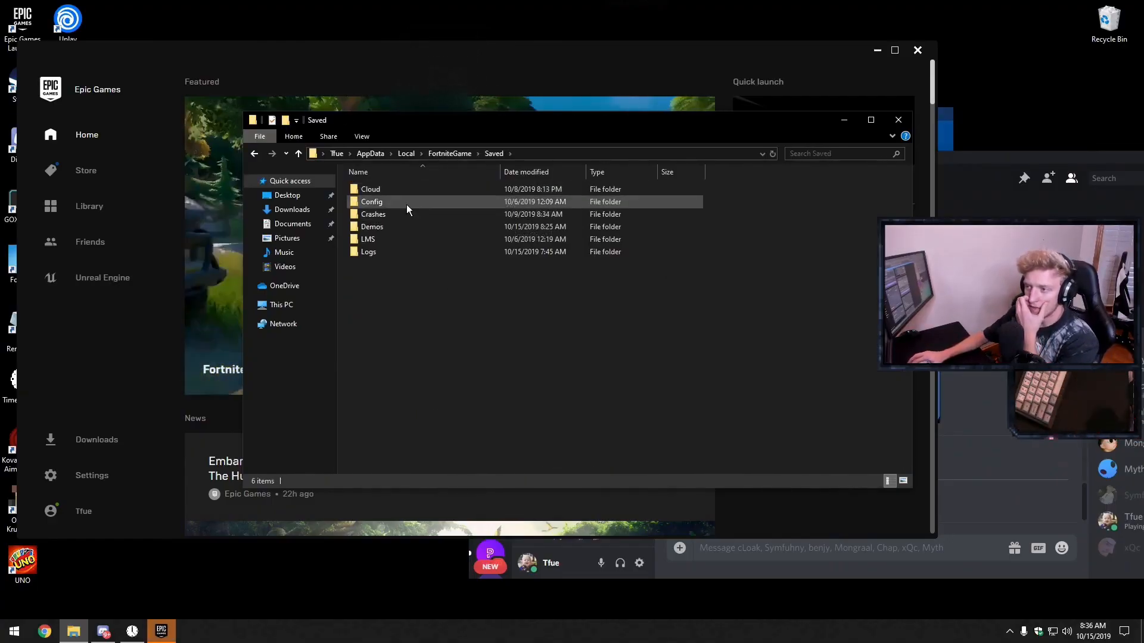
# Reopen GameUserSettings from the Config folder and start typing True for bDisableMouseAcceleration.
pyautogui.doubleClick(371, 202)
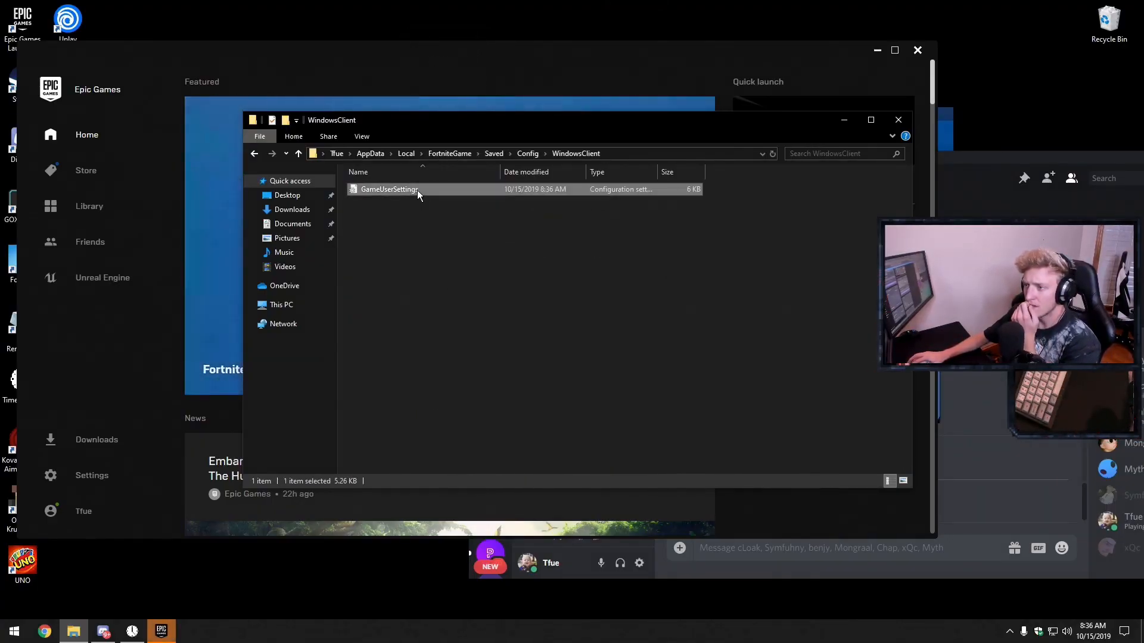
pyautogui.doubleClick(386, 189)
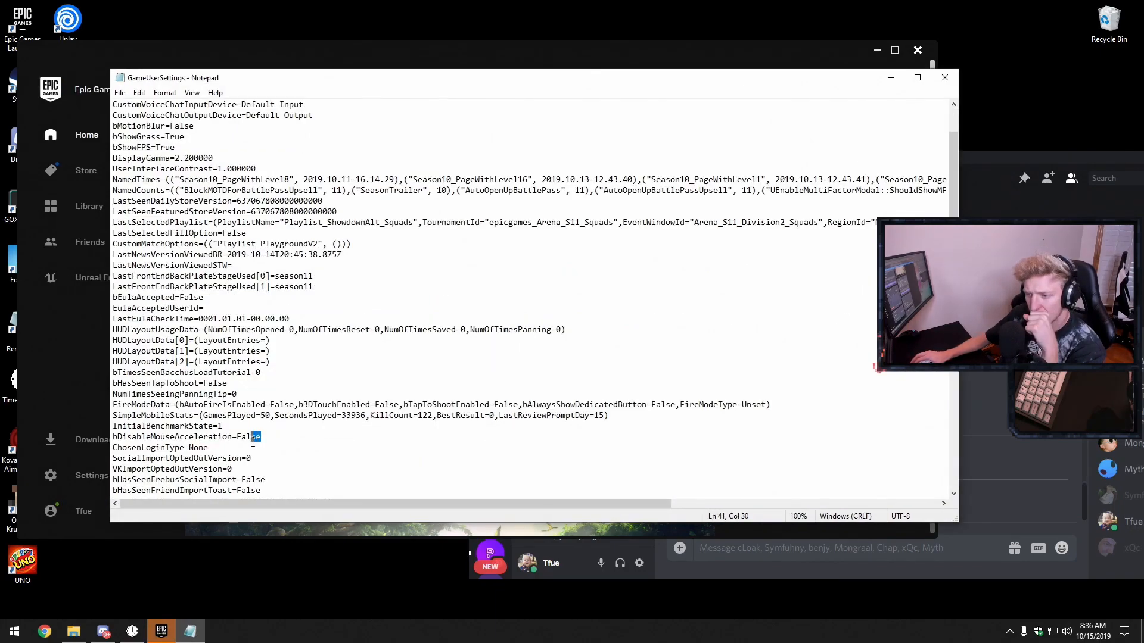
pyautogui.write('t')
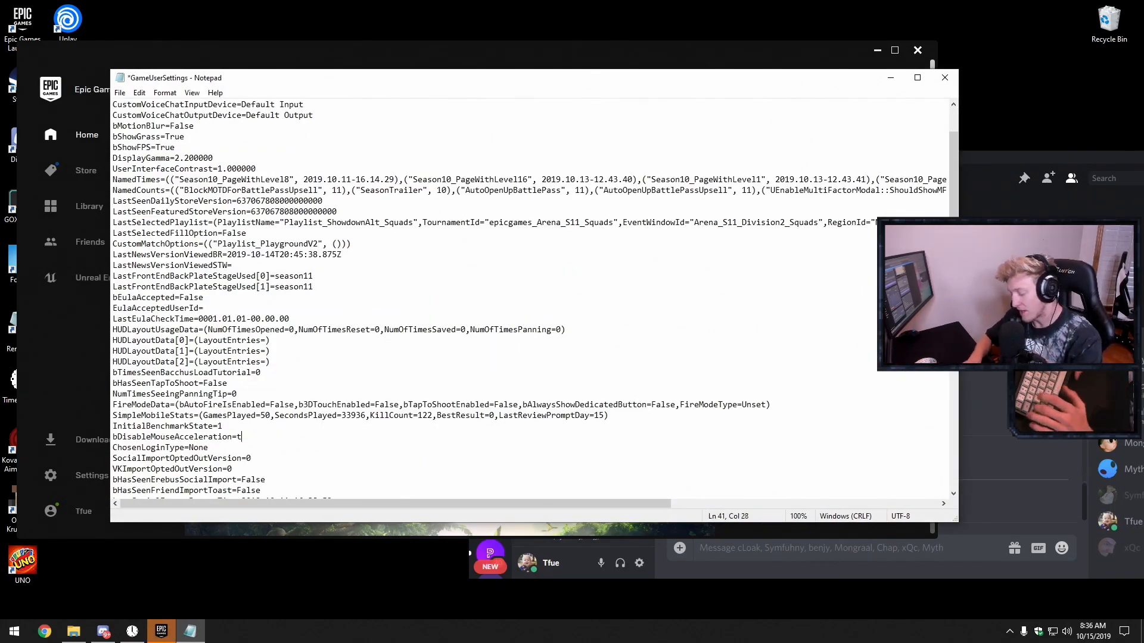